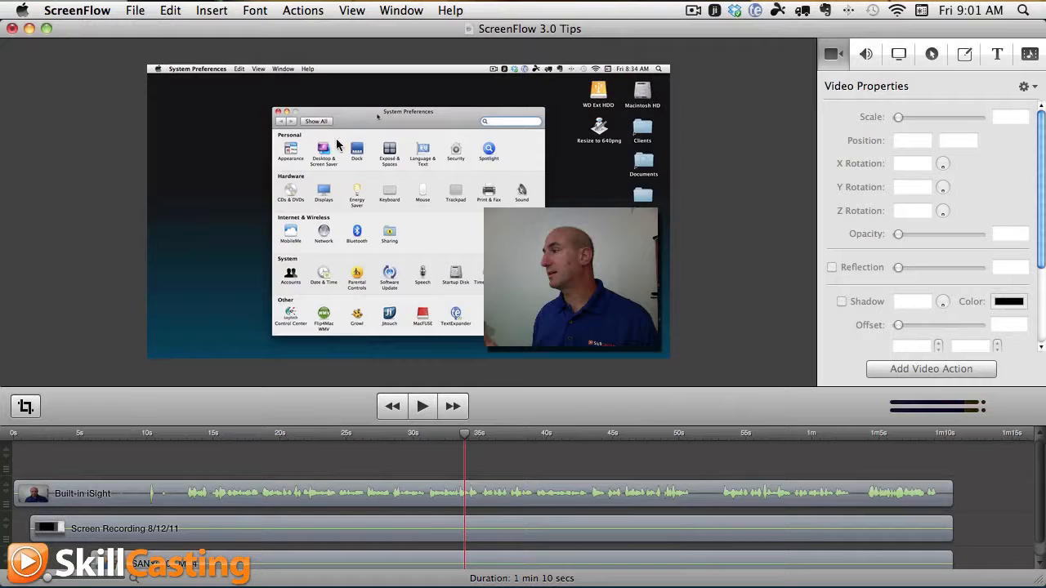
mouse_move(510, 494)
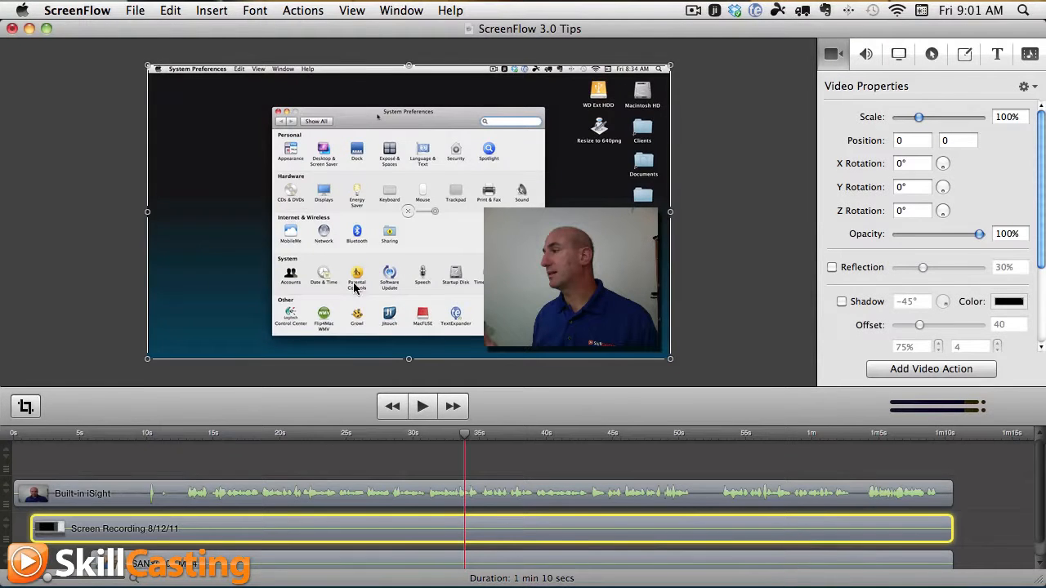
mouse_move(519, 261)
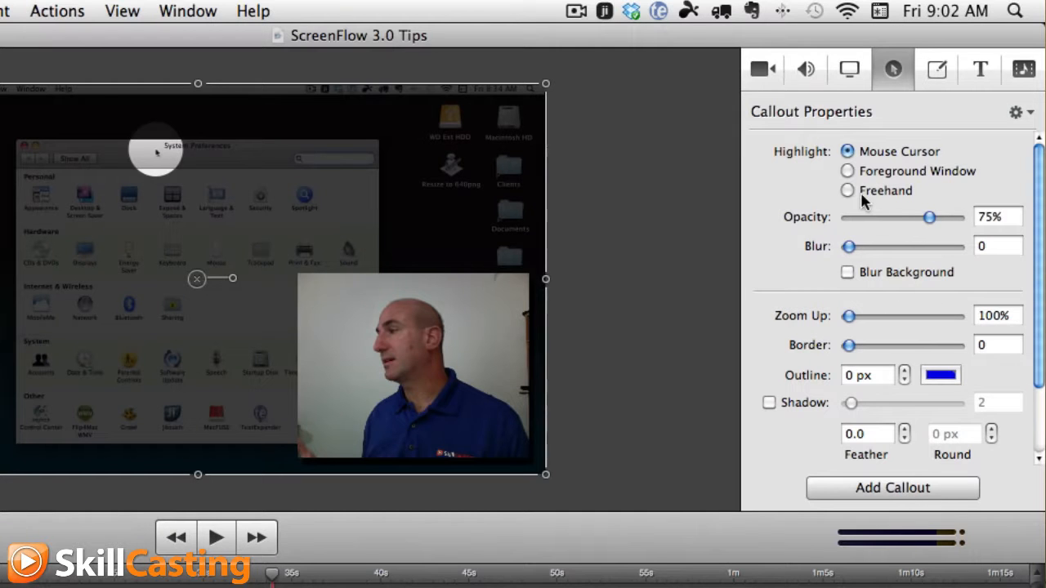
Switch the callout highlight to Freehand mode, bringing up its brush options.
click(847, 189)
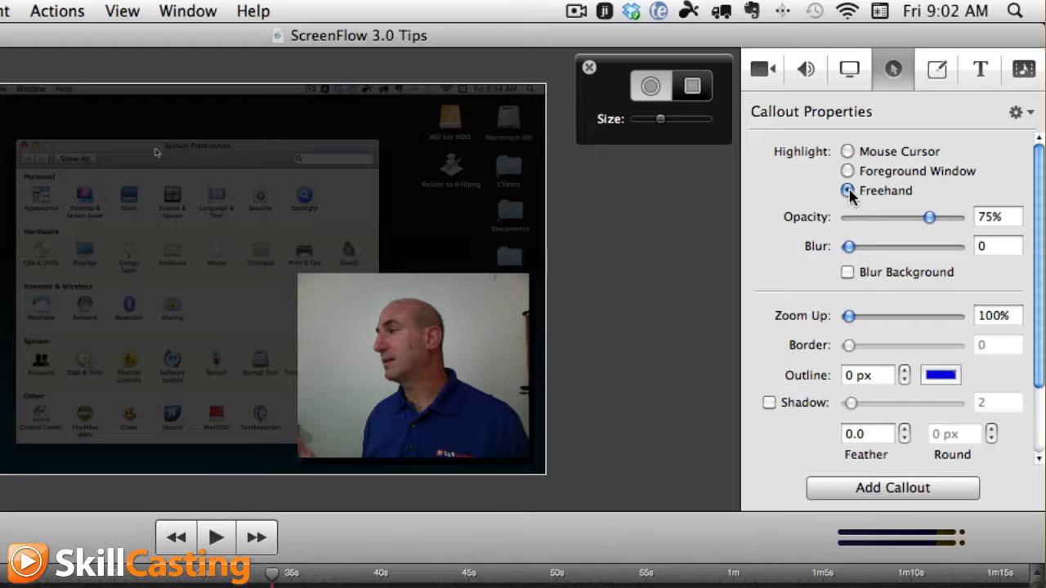
click(693, 85)
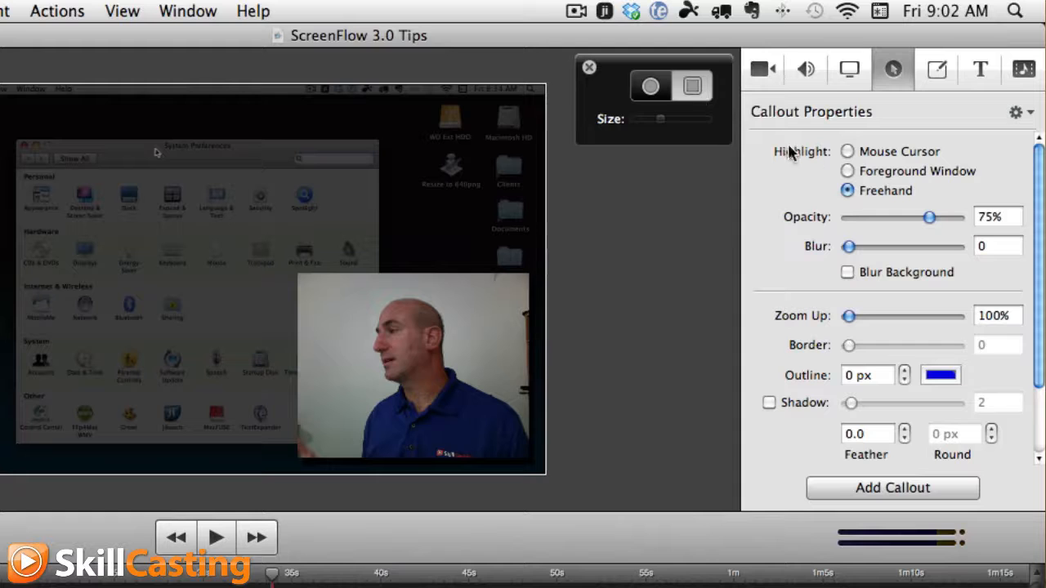
Lower the callout opacity to 0 and raise its blur to about 0.9.
drag(928, 216, 886, 215)
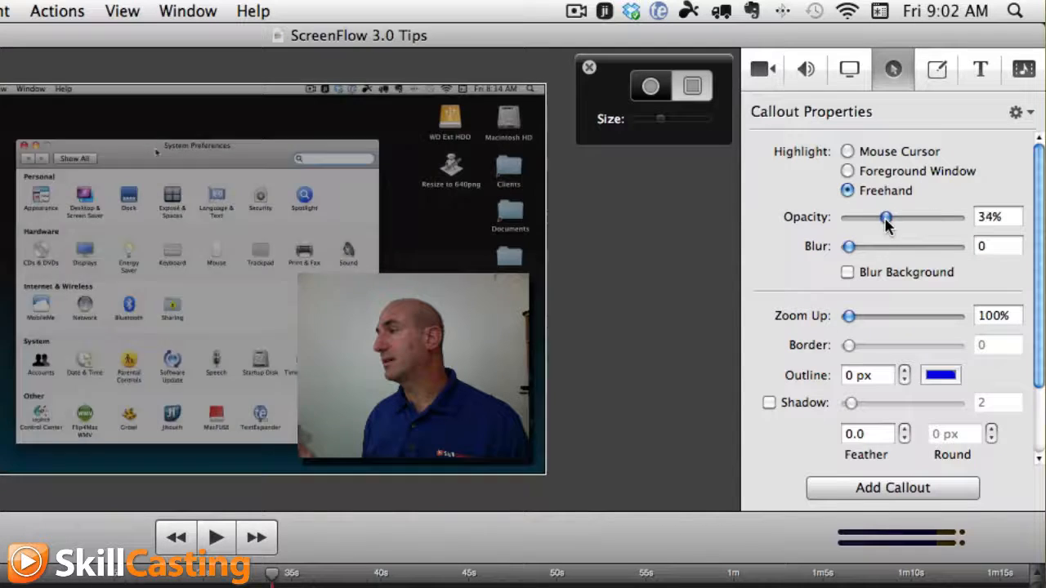
drag(886, 216, 847, 215)
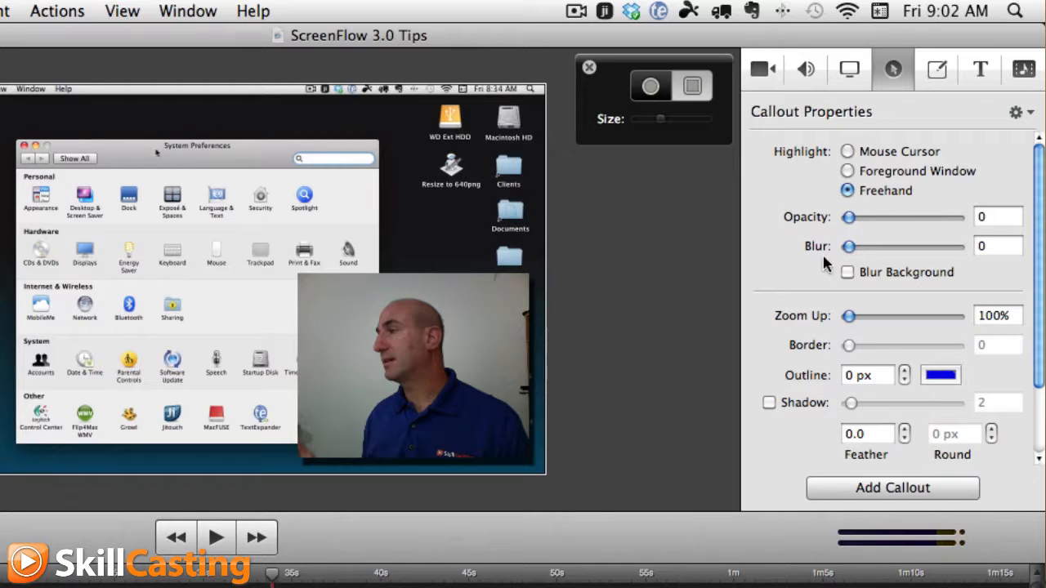
drag(848, 245, 857, 245)
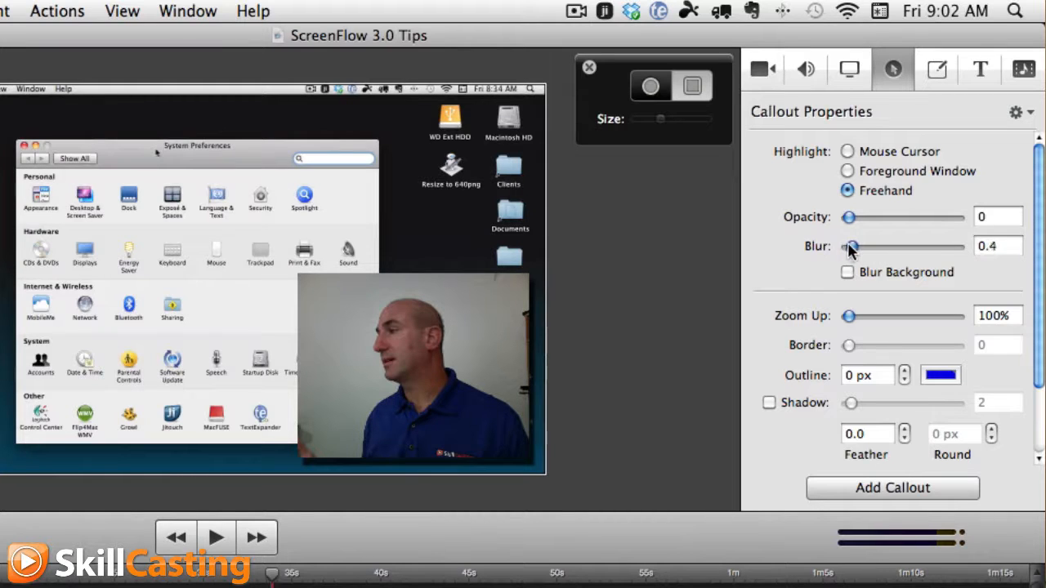
drag(851, 247, 856, 247)
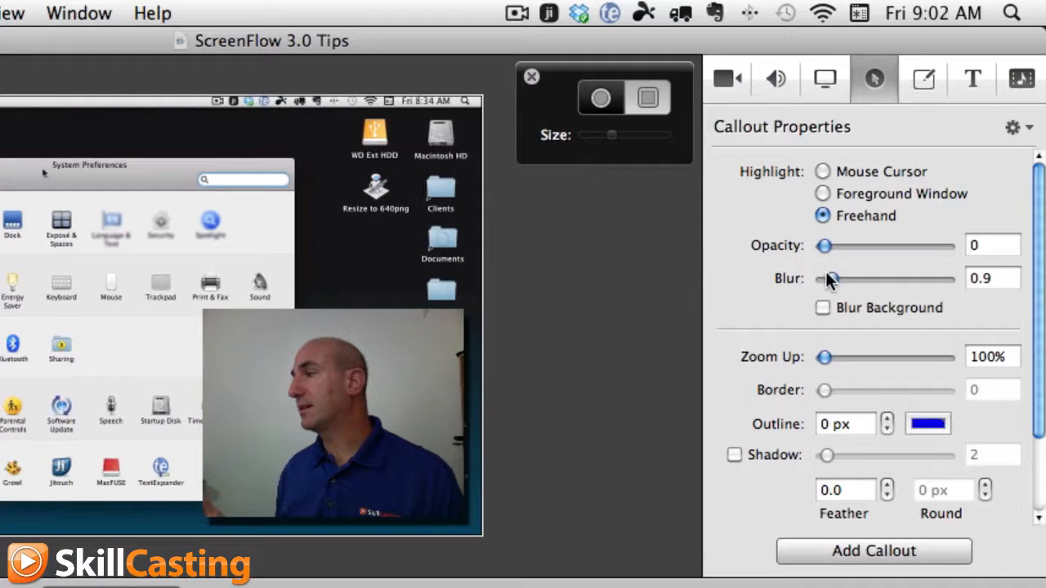
Vary the callout blur (3.3, 5.9, 0.2) and settle it at 3.5.
drag(830, 278, 853, 278)
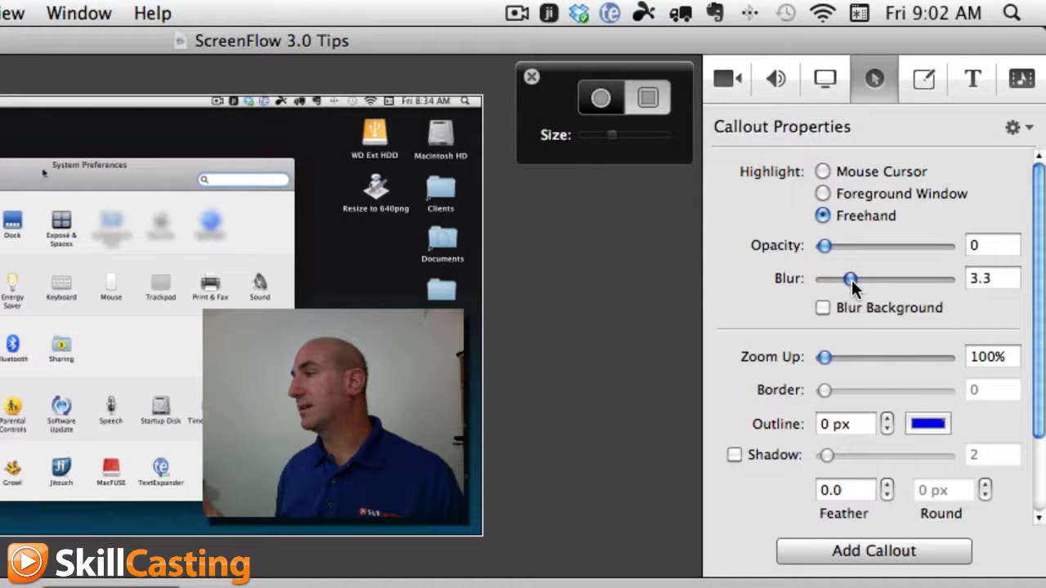
drag(853, 278, 869, 277)
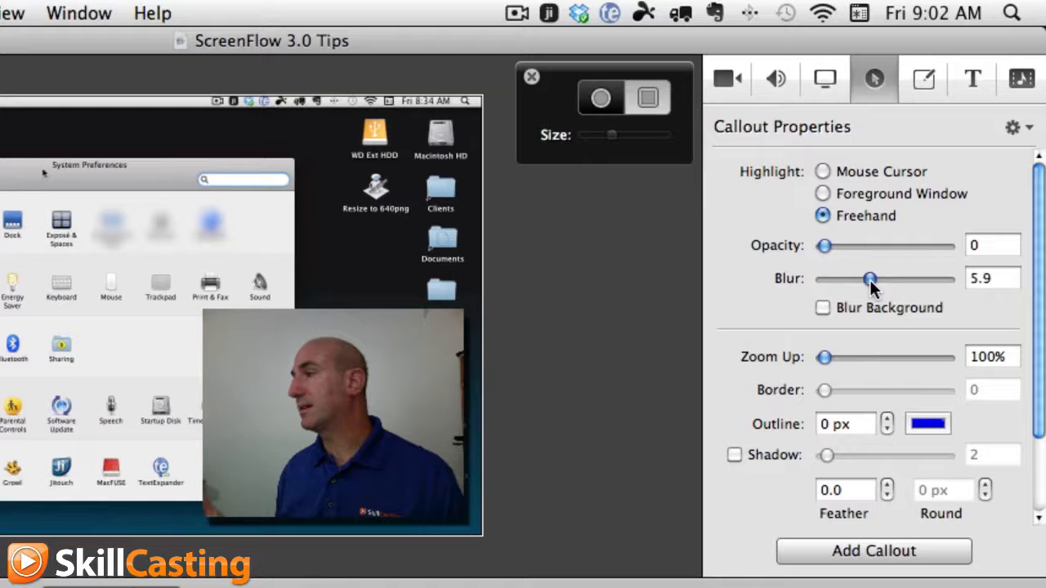
drag(870, 278, 826, 277)
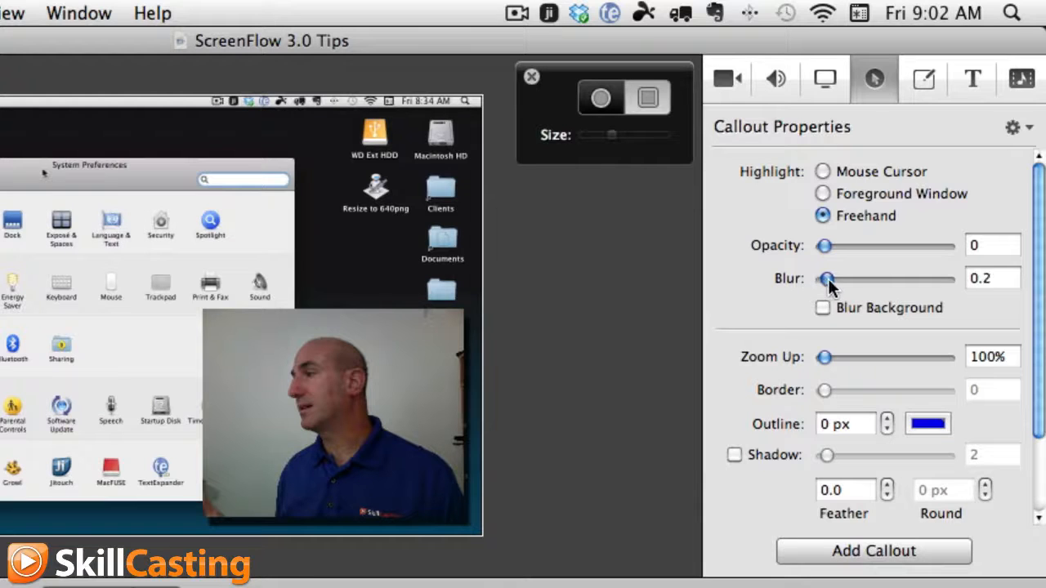
drag(826, 278, 853, 278)
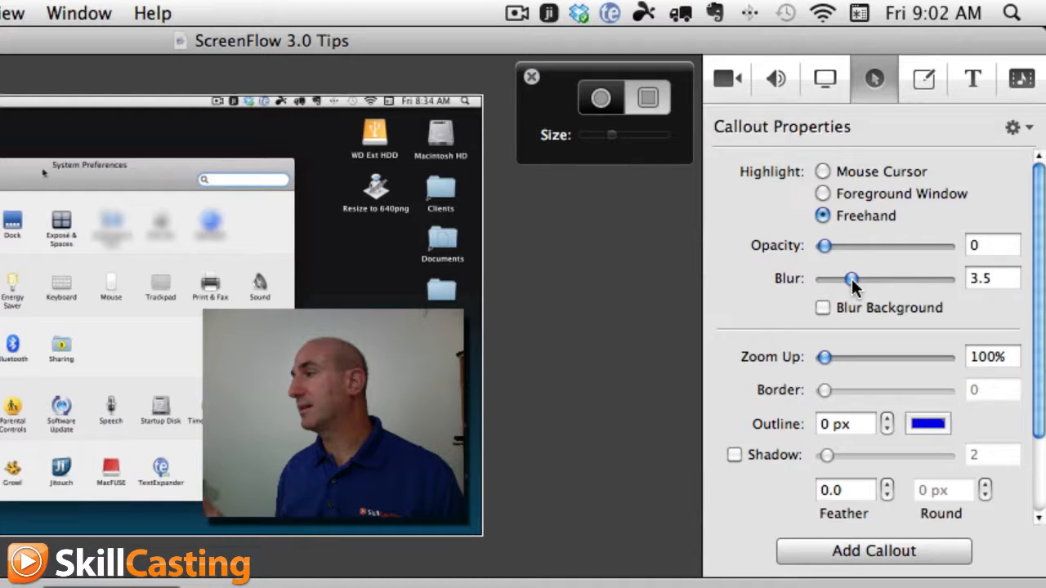
mouse_move(823, 389)
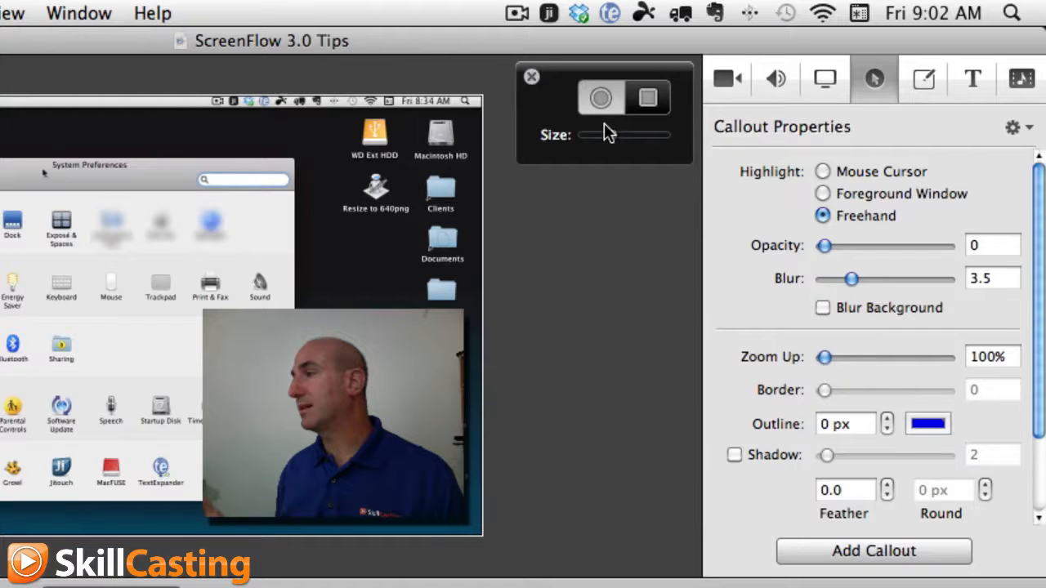
Enlarge the freehand brush and paint the blur over the Energy Saver icon.
drag(578, 134, 601, 139)
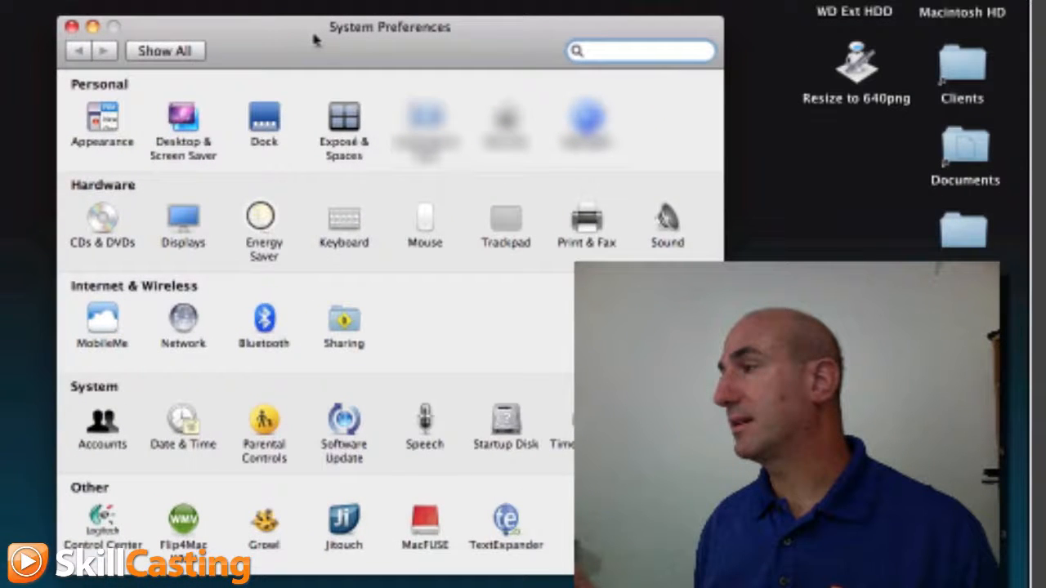
click(263, 216)
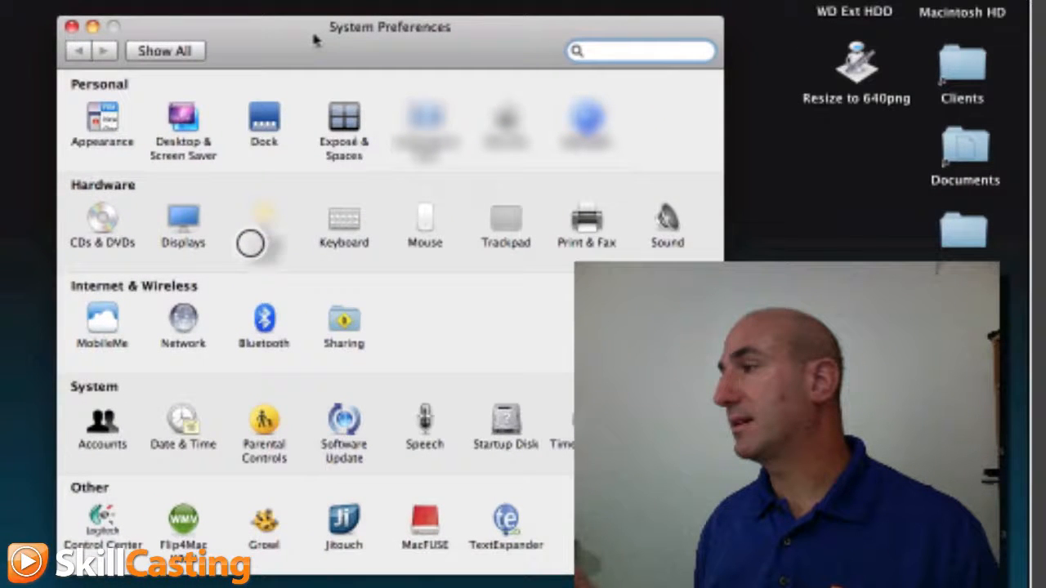